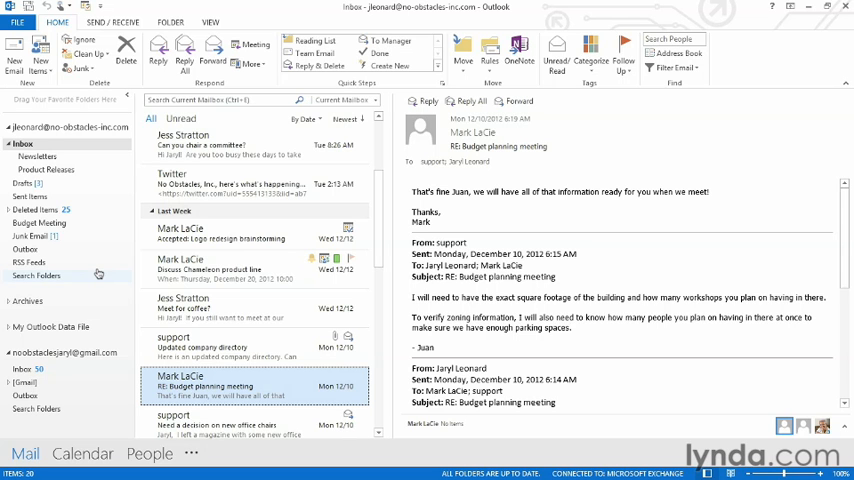
mouse_move(96, 272)
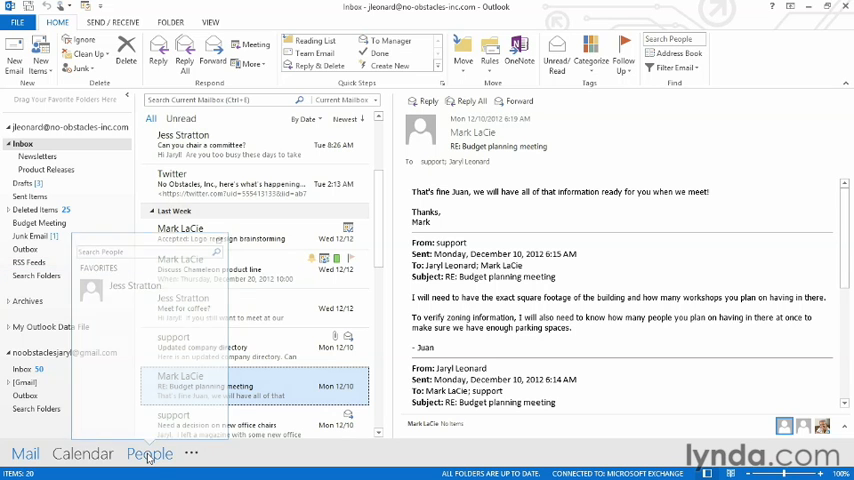
click(148, 452)
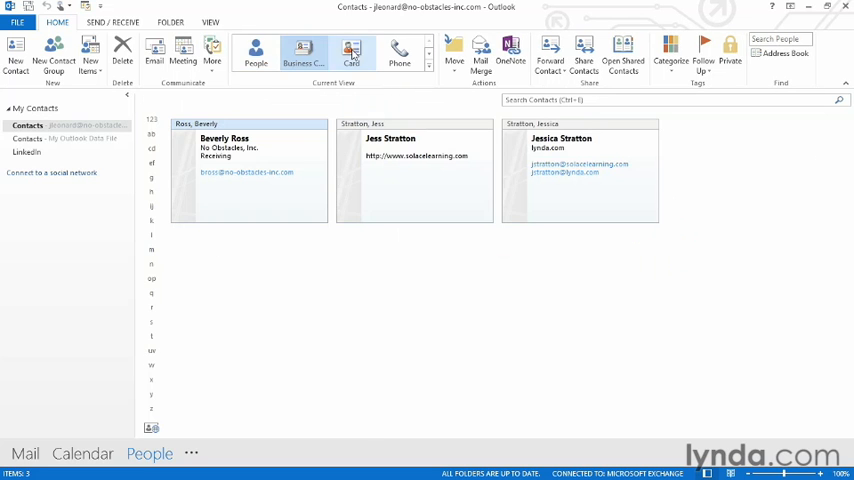
click(256, 60)
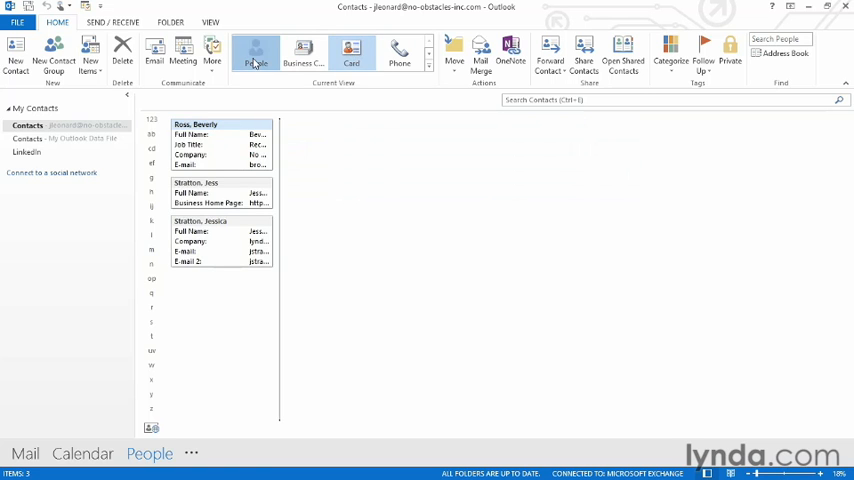
click(256, 56)
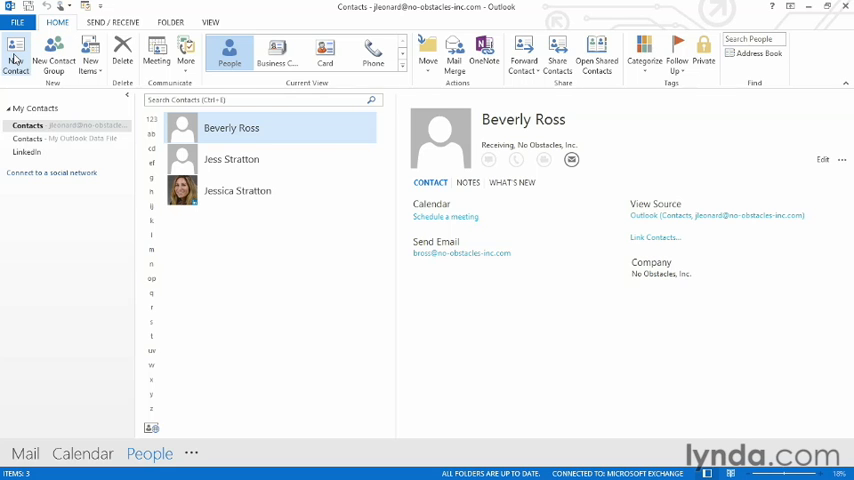
click(16, 56)
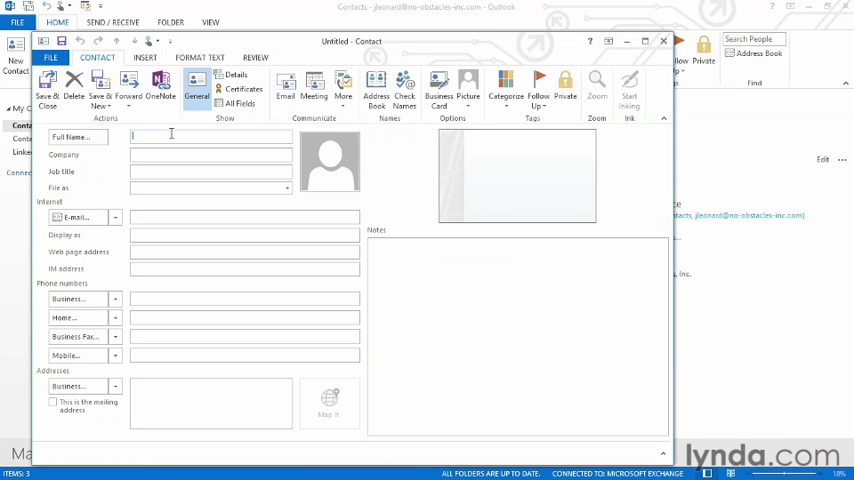
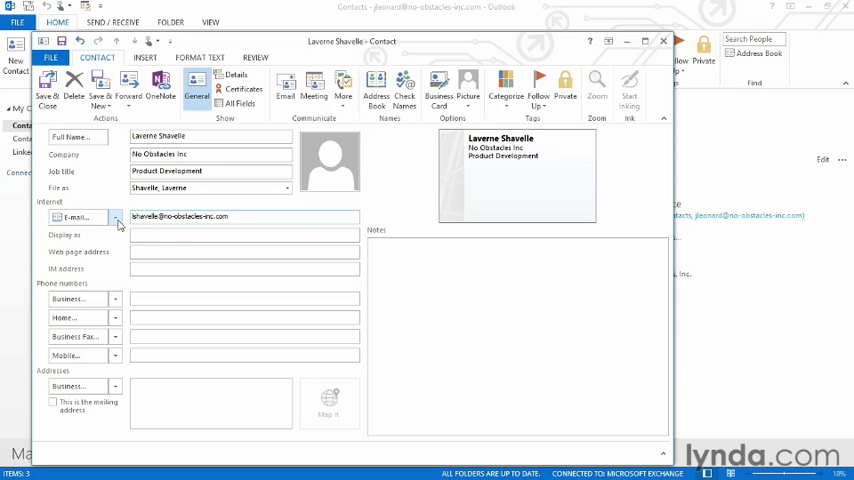
click(118, 218)
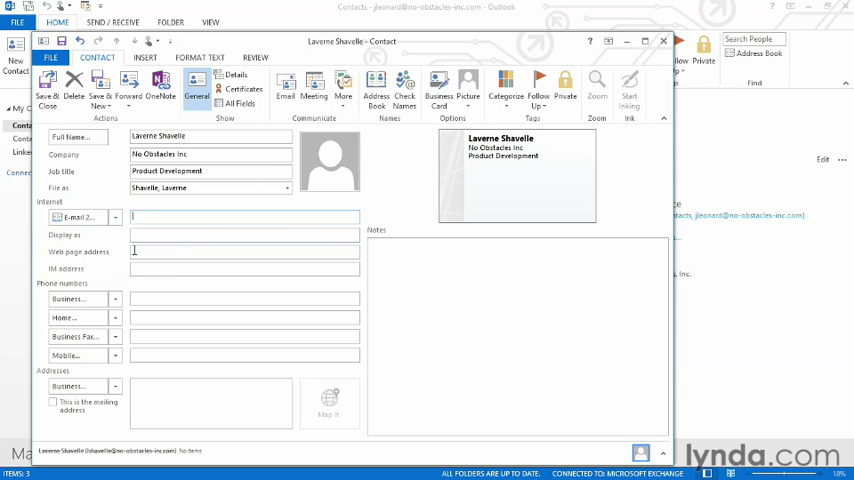
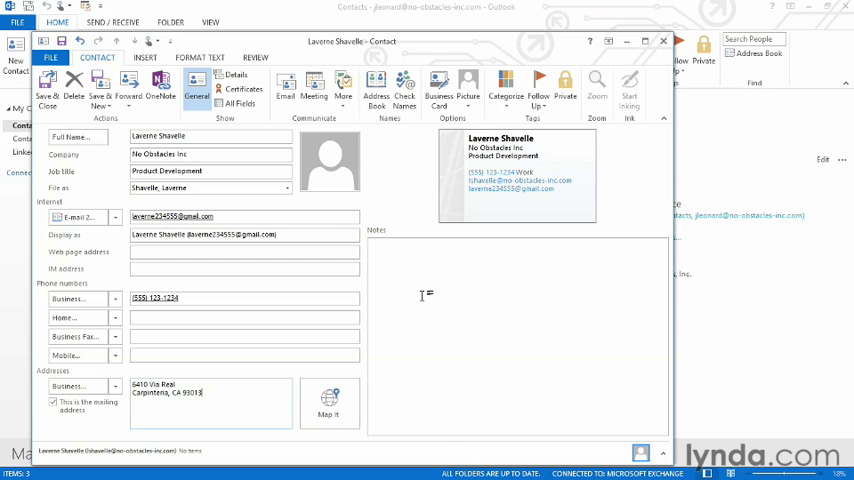
text(Met)
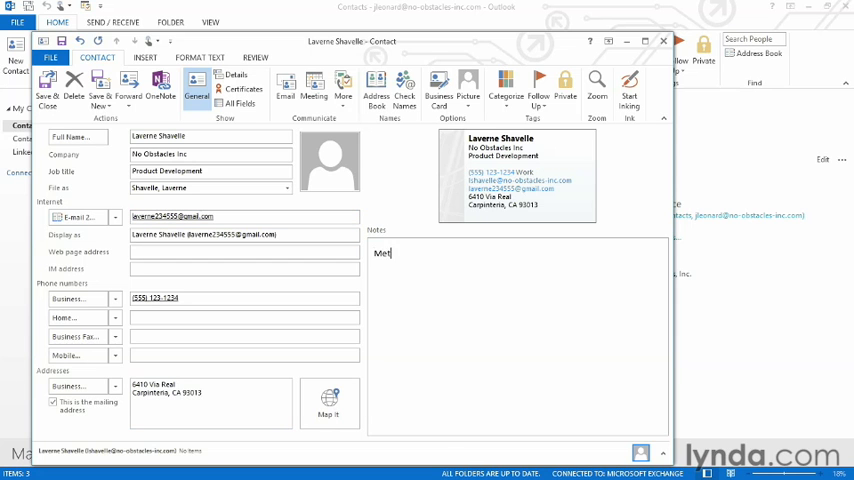
text(at a dinner party, has)
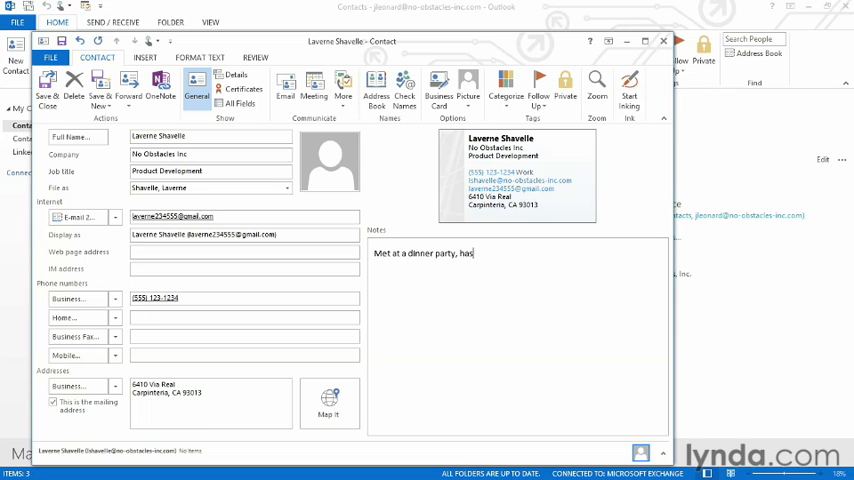
text(three dogs)
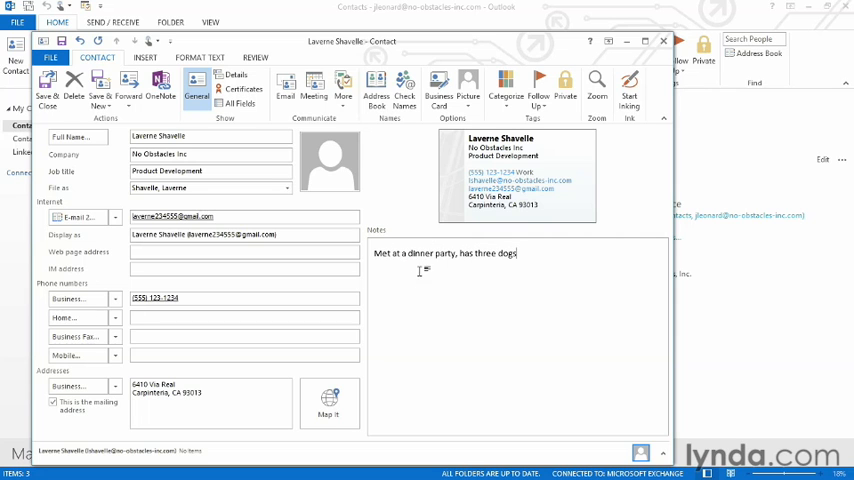
mouse_move(452, 188)
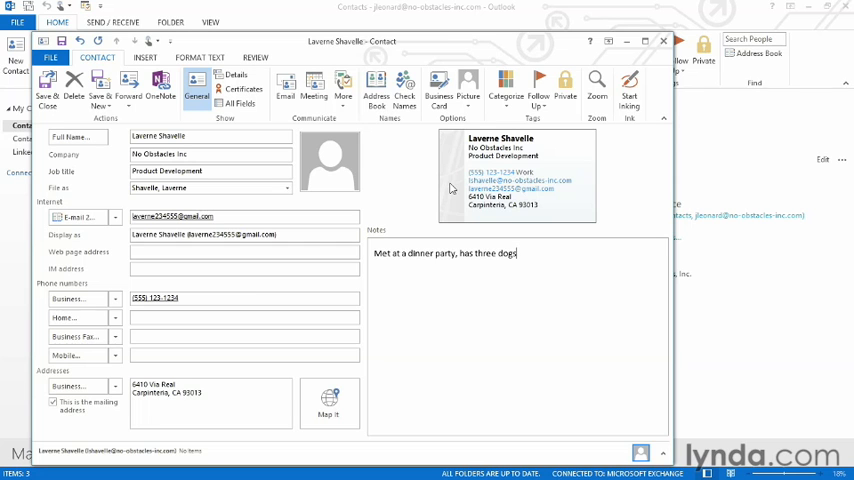
mouse_move(324, 160)
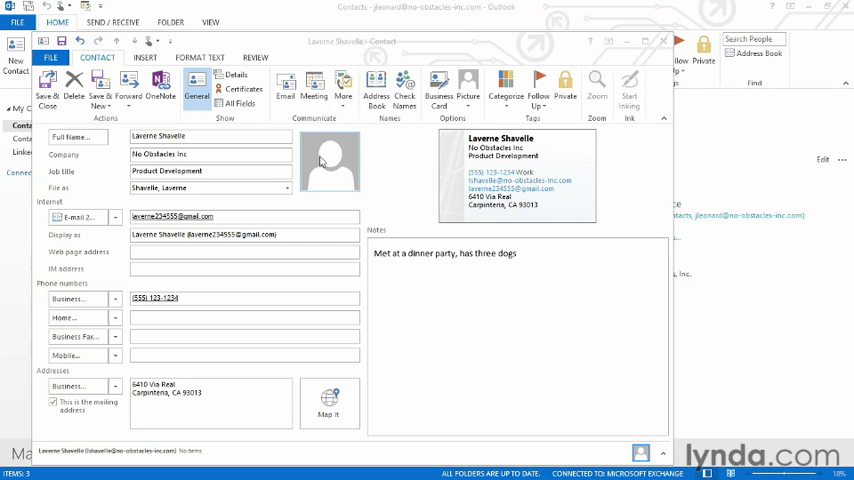
click(328, 162)
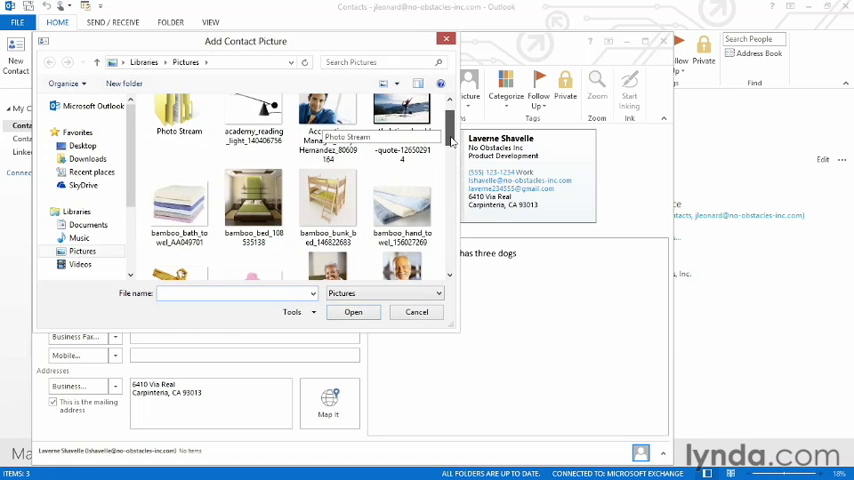
scroll(down, 3)
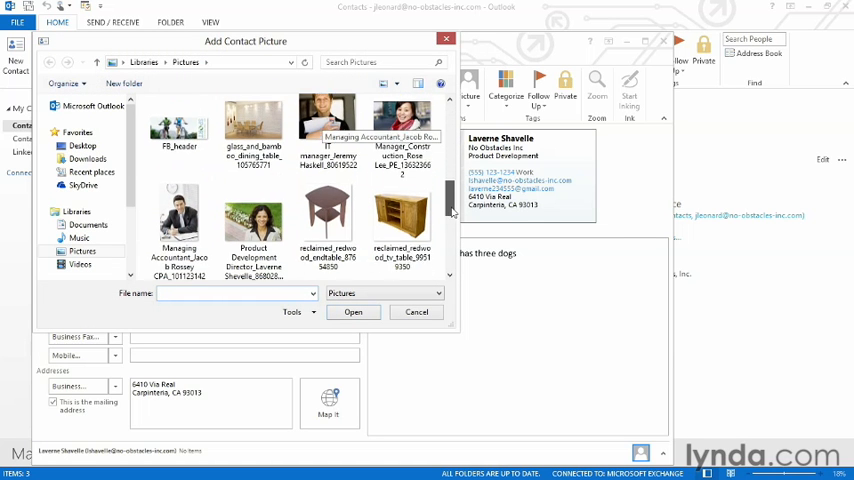
click(252, 216)
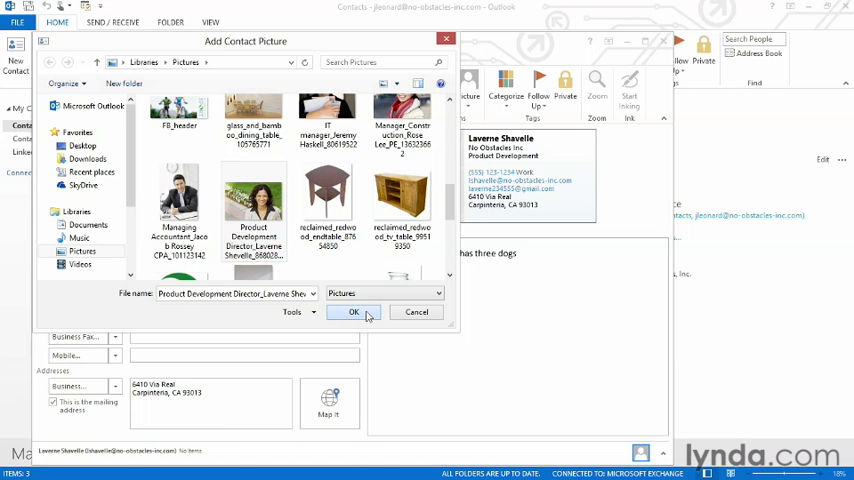
click(352, 312)
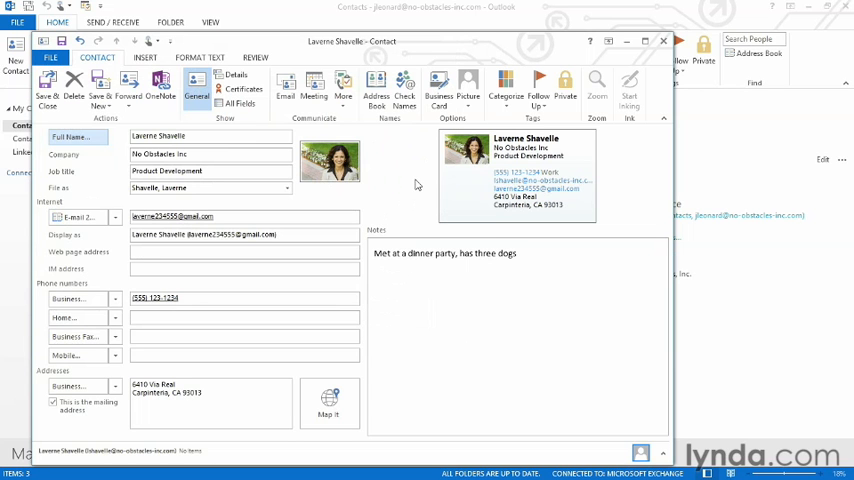
mouse_move(424, 188)
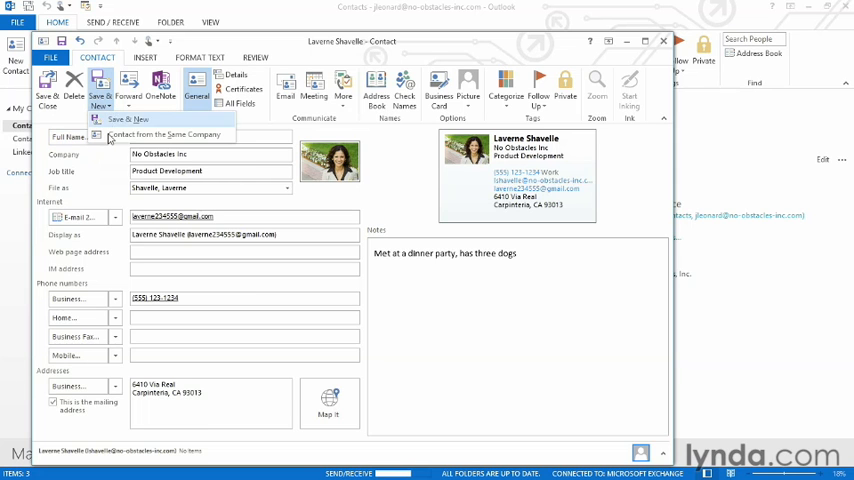
mouse_move(170, 136)
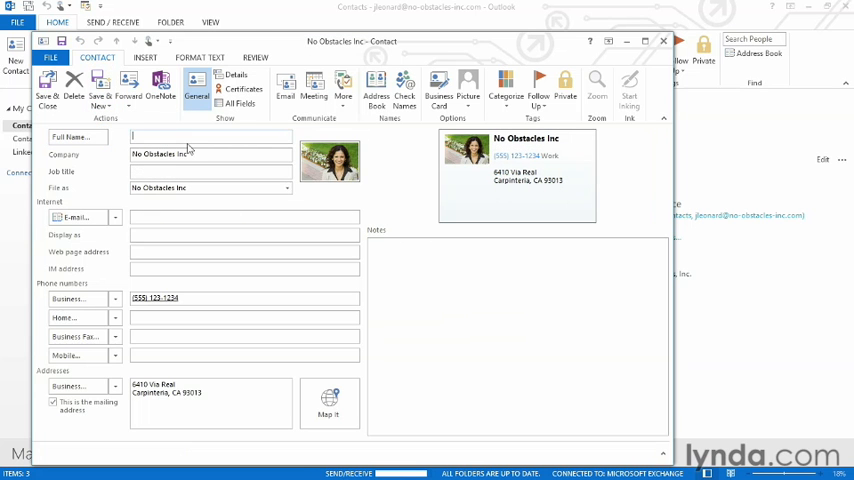
mouse_move(220, 280)
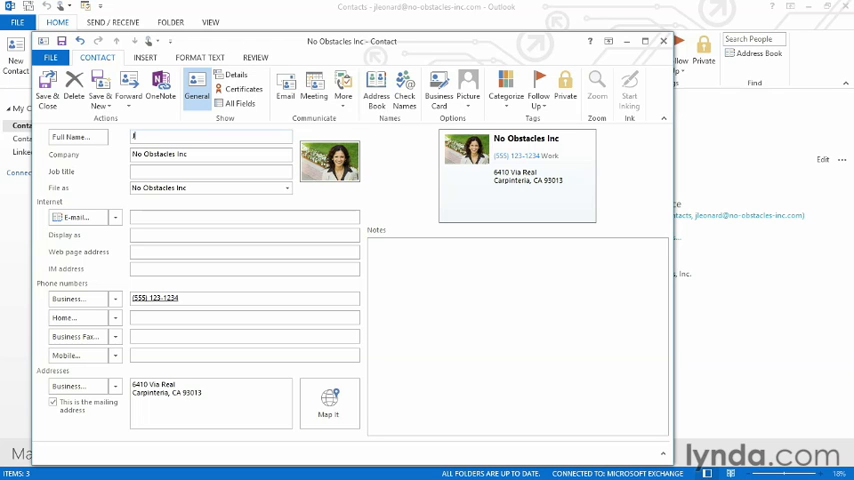
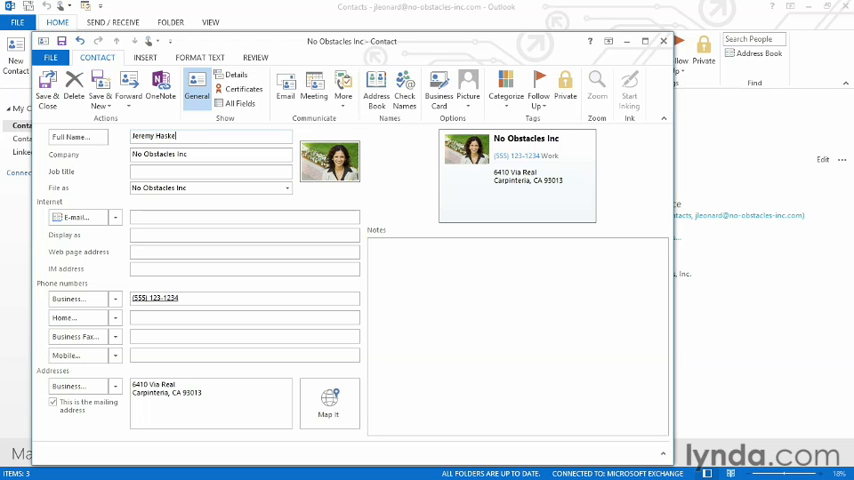
text(IT D)
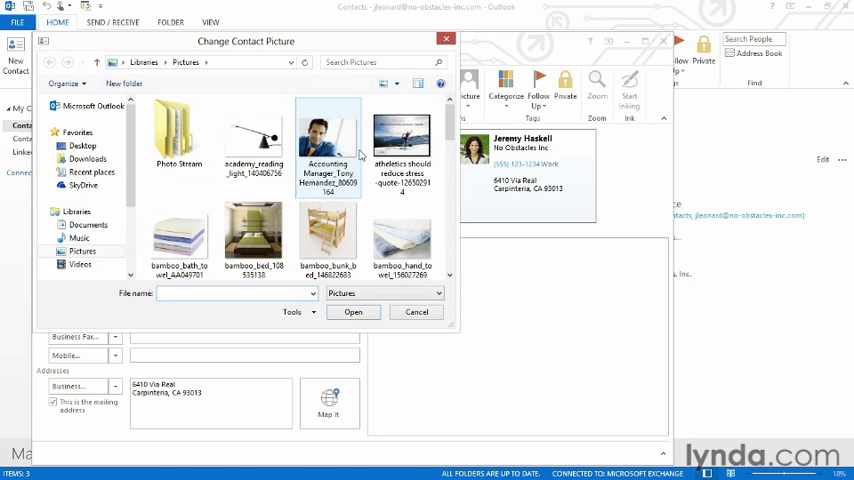
scroll(down, 3)
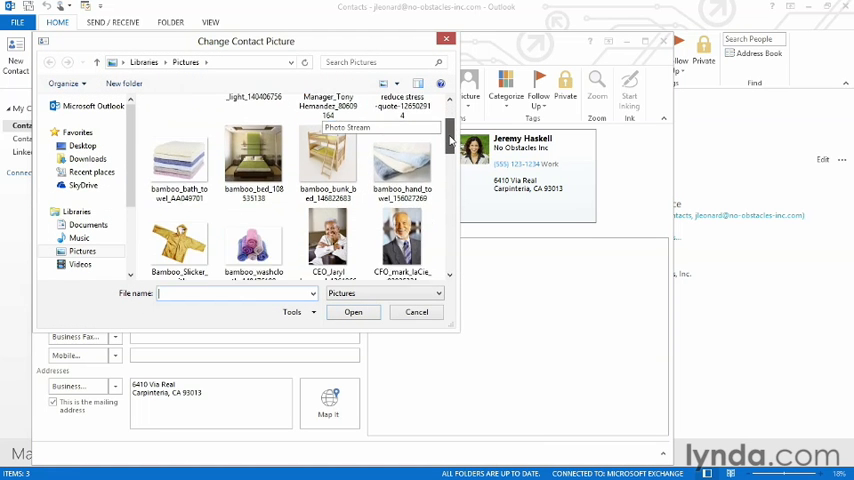
scroll(down, 3)
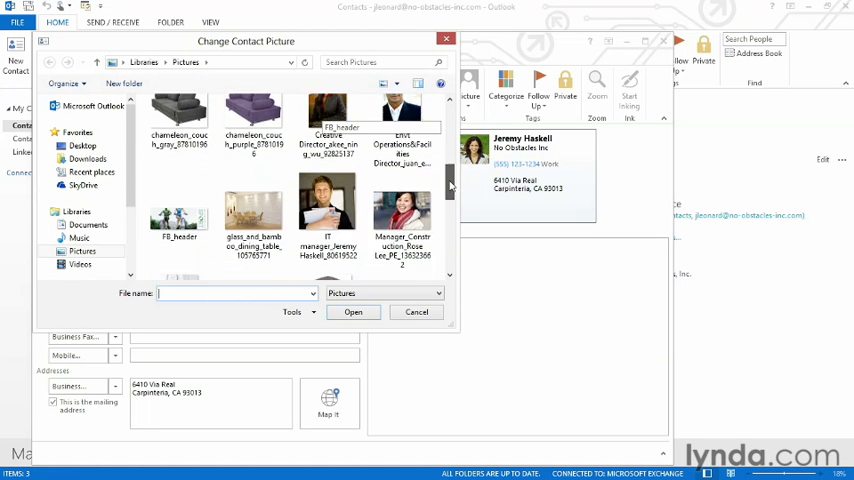
click(328, 204)
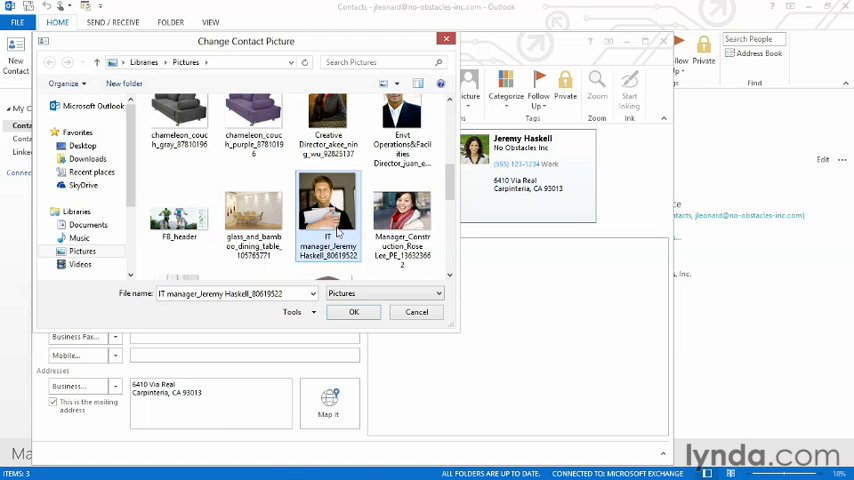
click(352, 312)
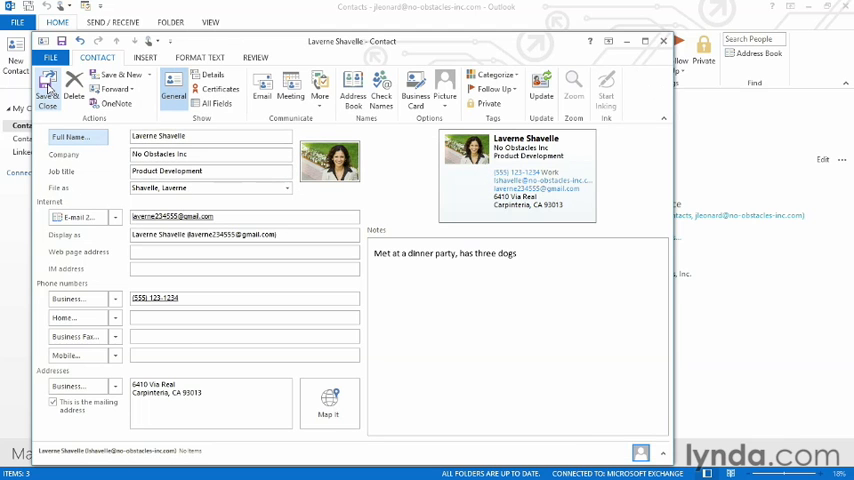
click(50, 90)
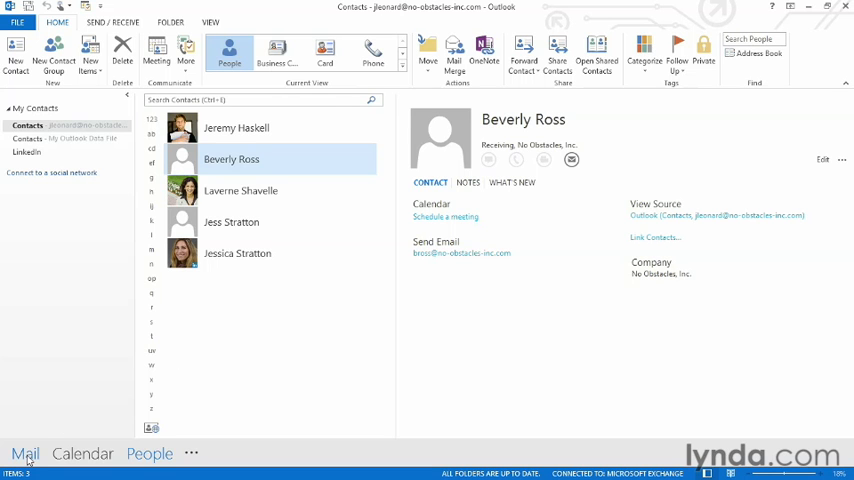
click(24, 452)
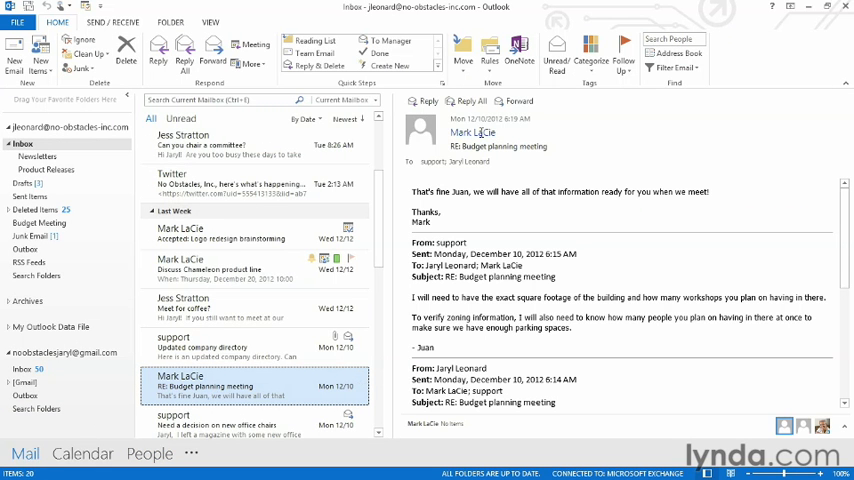
right_click(474, 132)
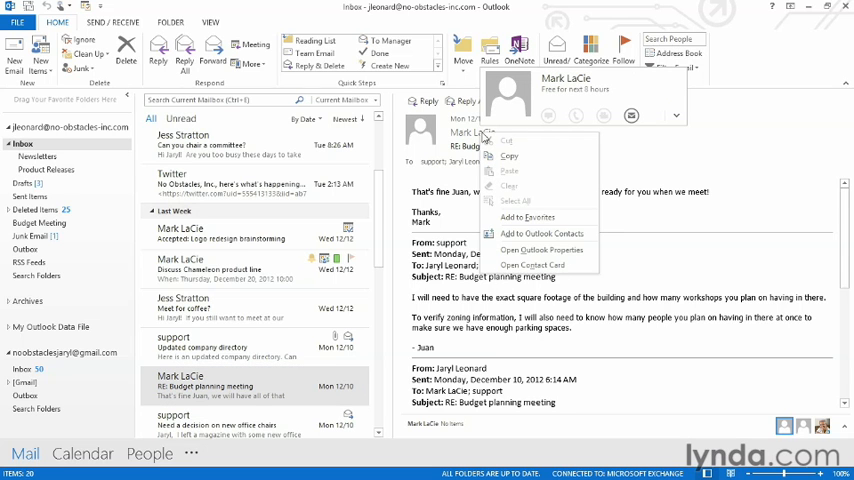
mouse_move(540, 232)
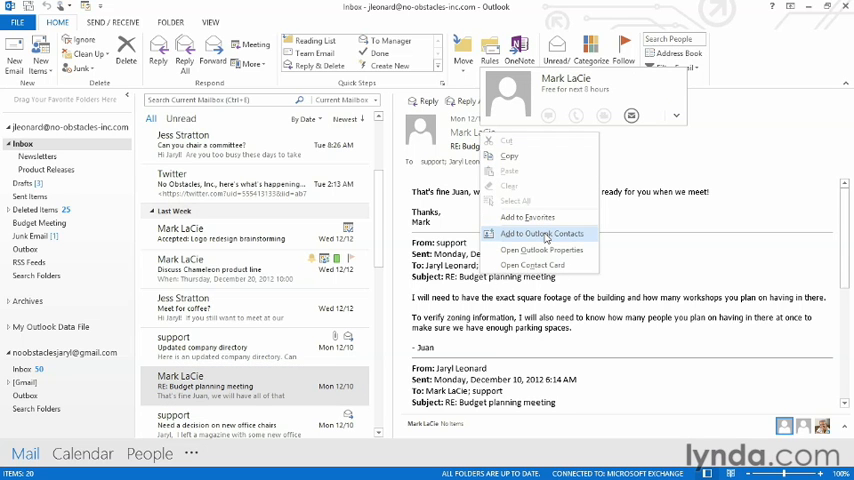
click(528, 232)
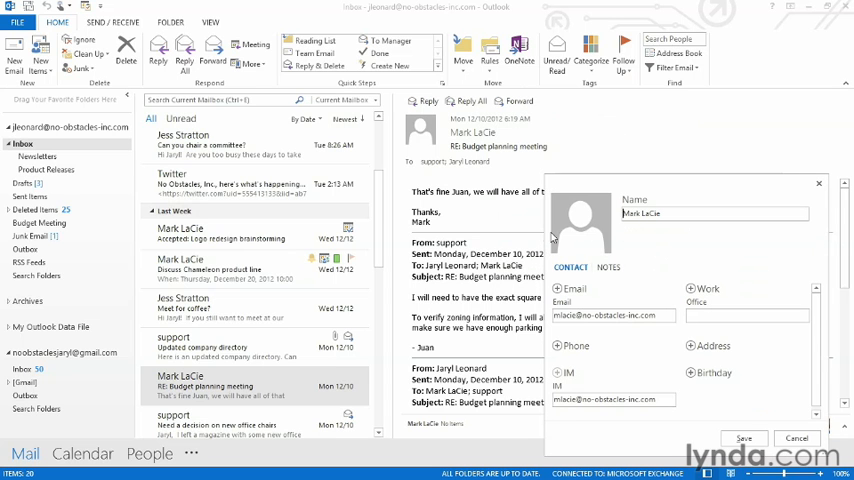
mouse_move(664, 240)
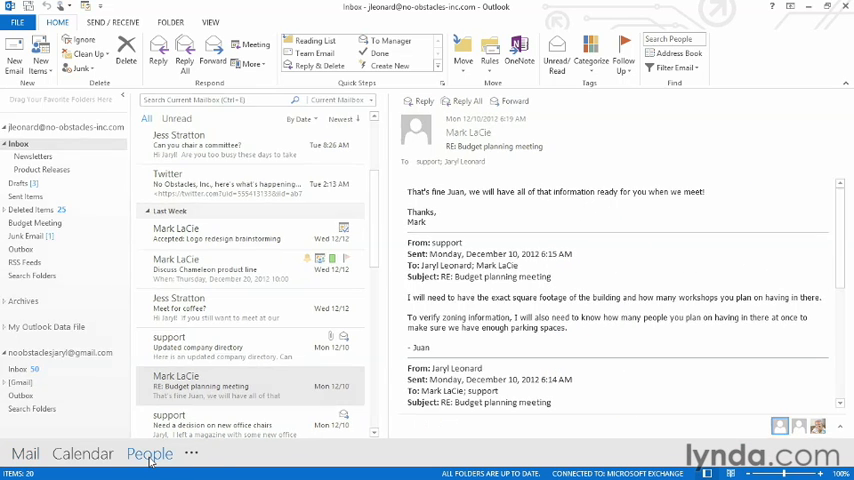
click(128, 452)
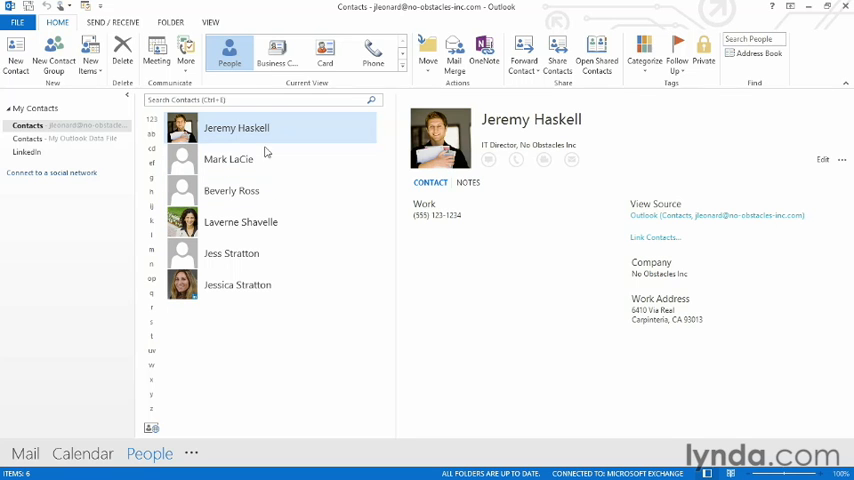
mouse_move(252, 138)
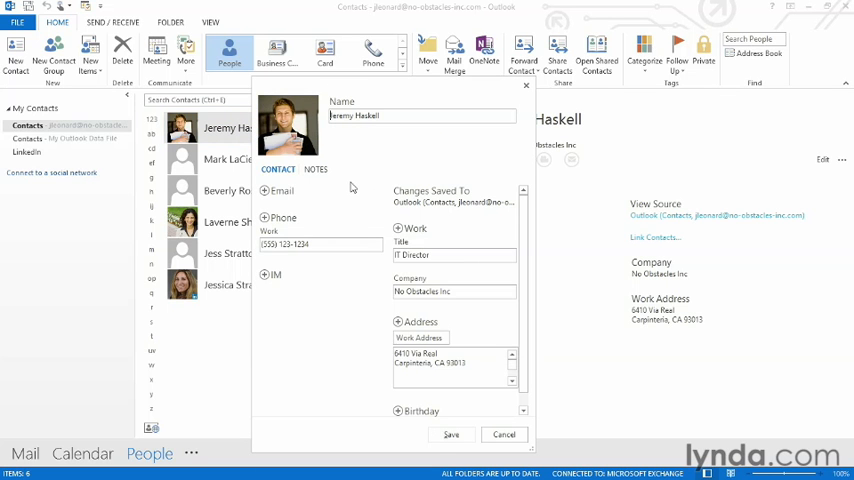
click(280, 190)
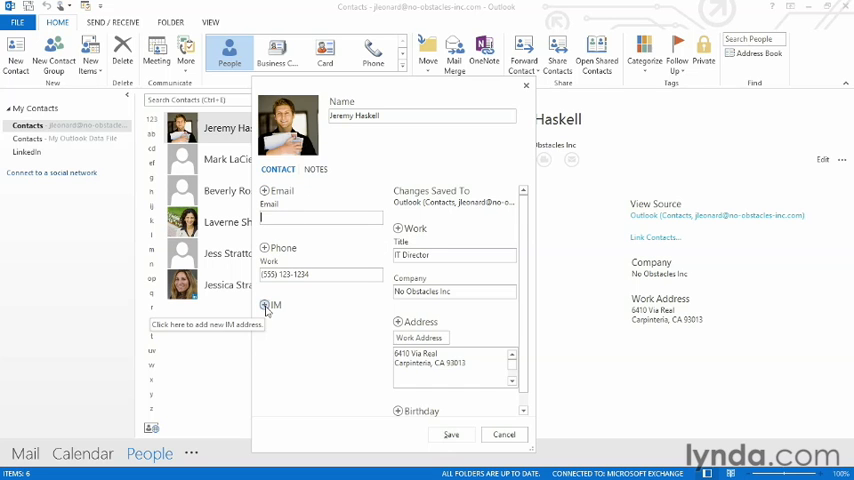
click(266, 304)
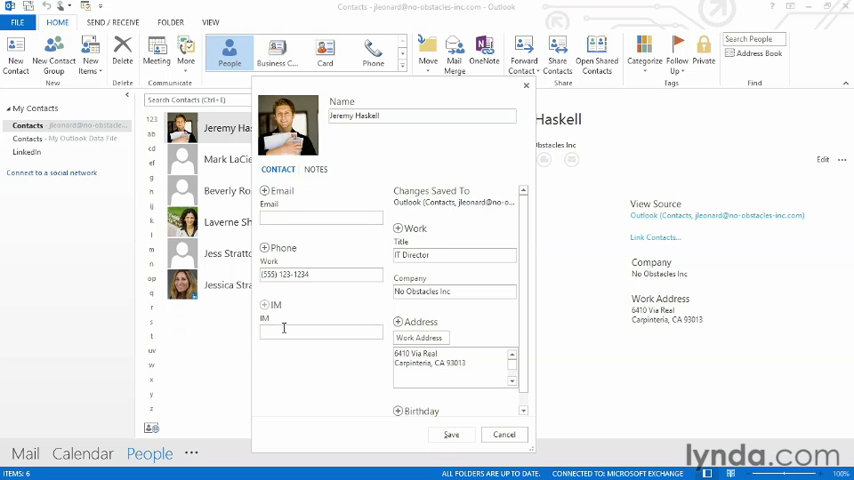
mouse_move(316, 296)
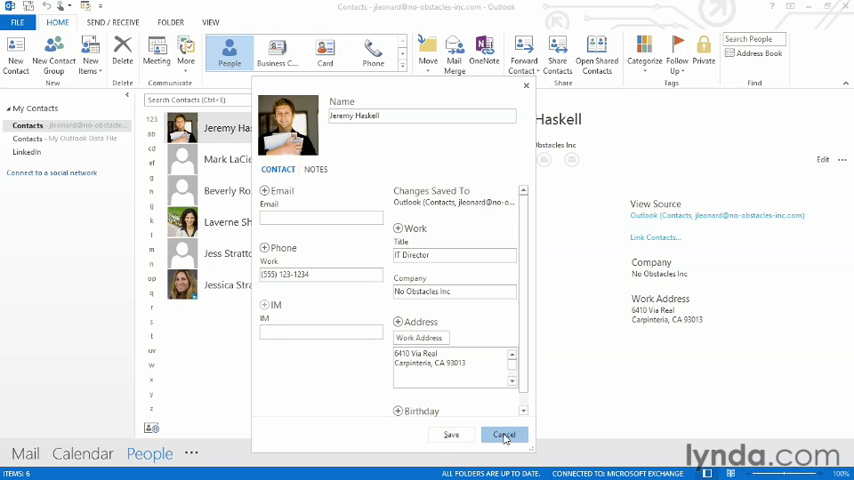
click(500, 432)
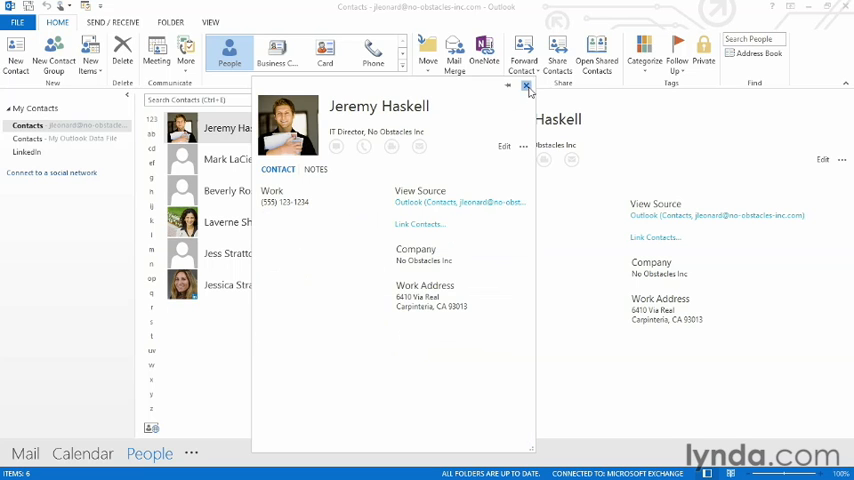
click(528, 88)
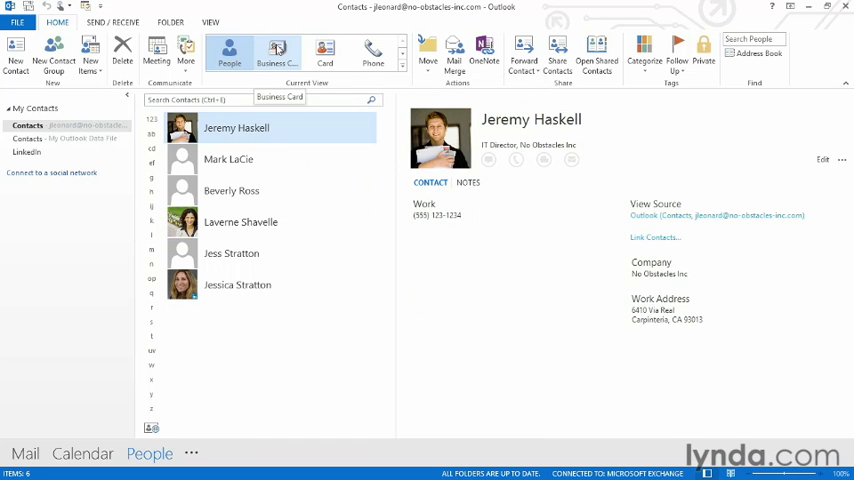
click(280, 56)
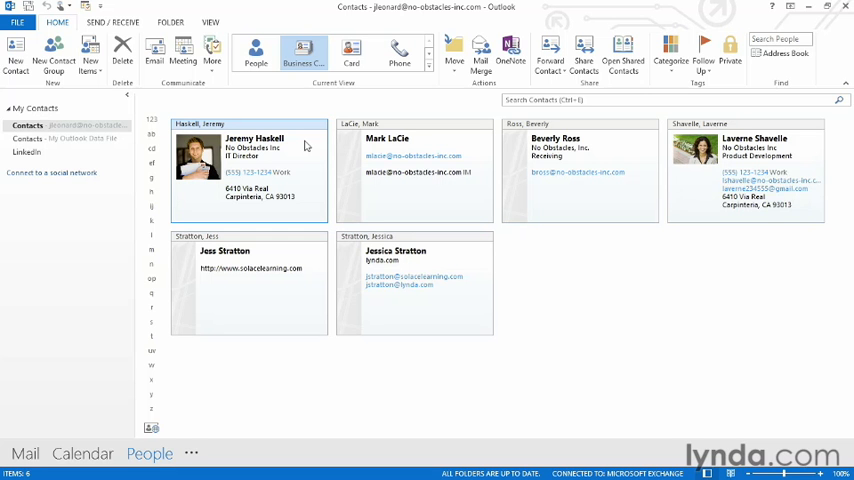
double_click(256, 138)
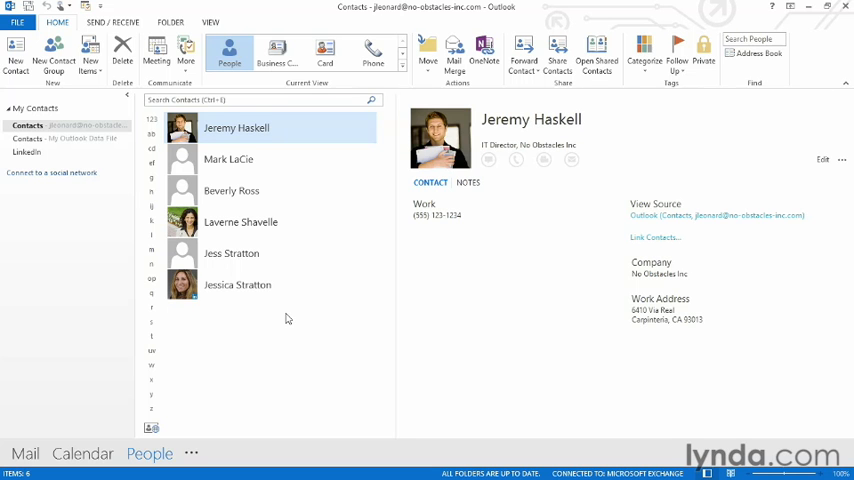
click(232, 252)
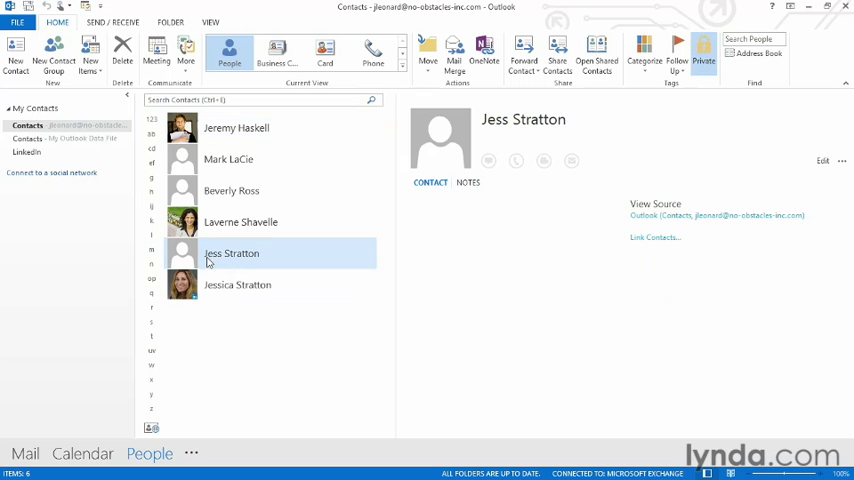
mouse_move(652, 240)
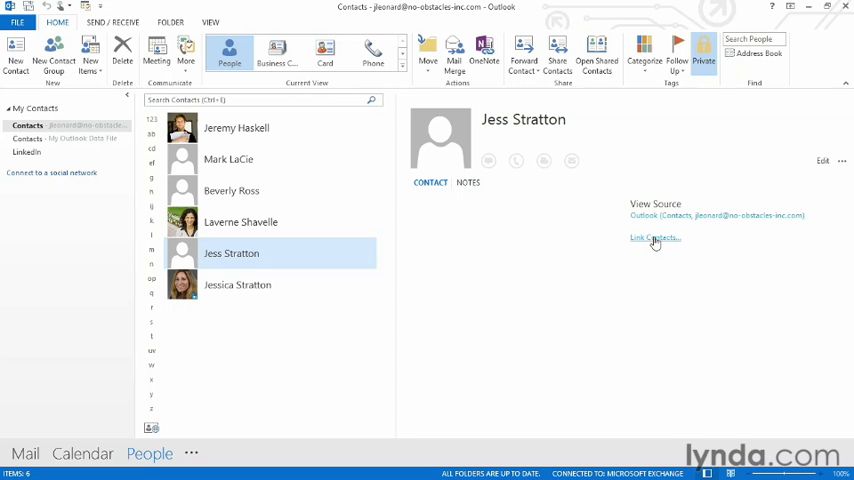
click(652, 236)
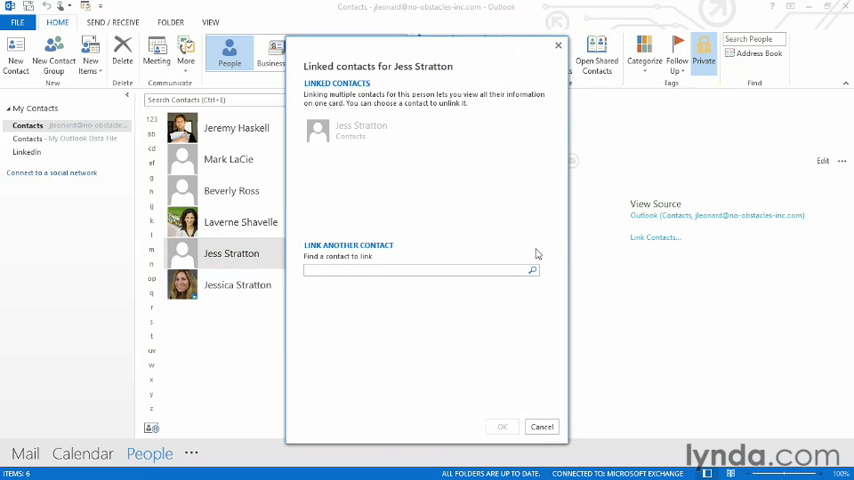
click(412, 270)
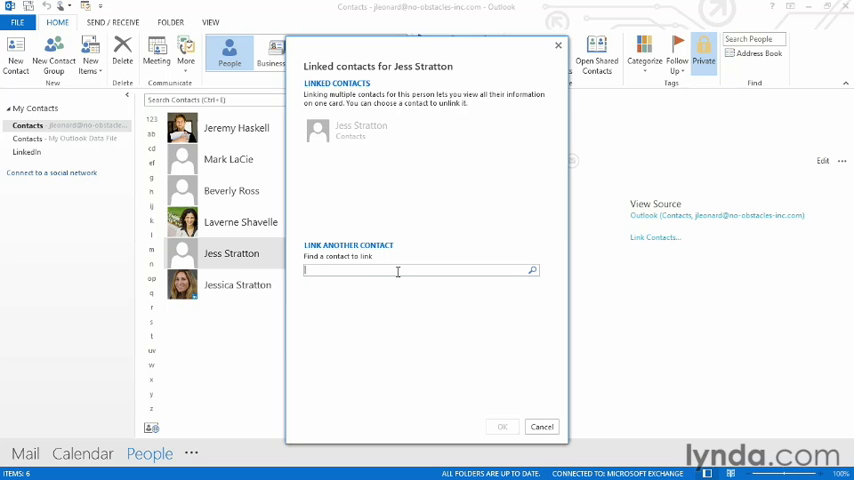
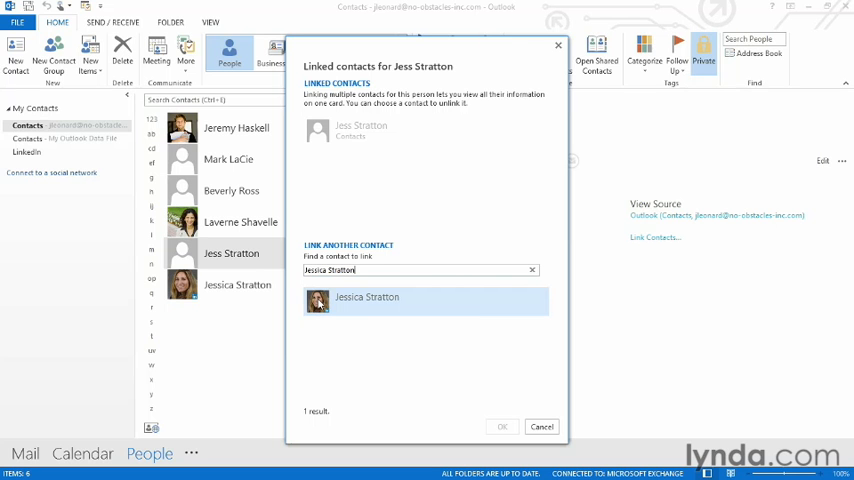
click(368, 296)
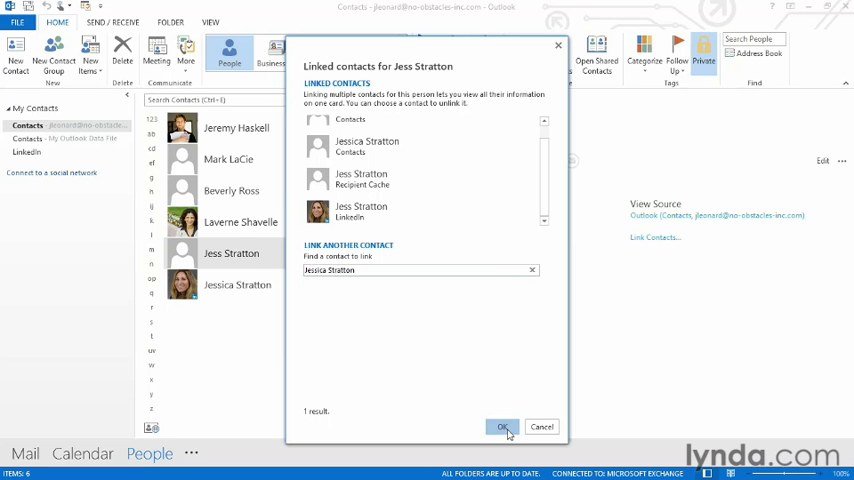
click(500, 426)
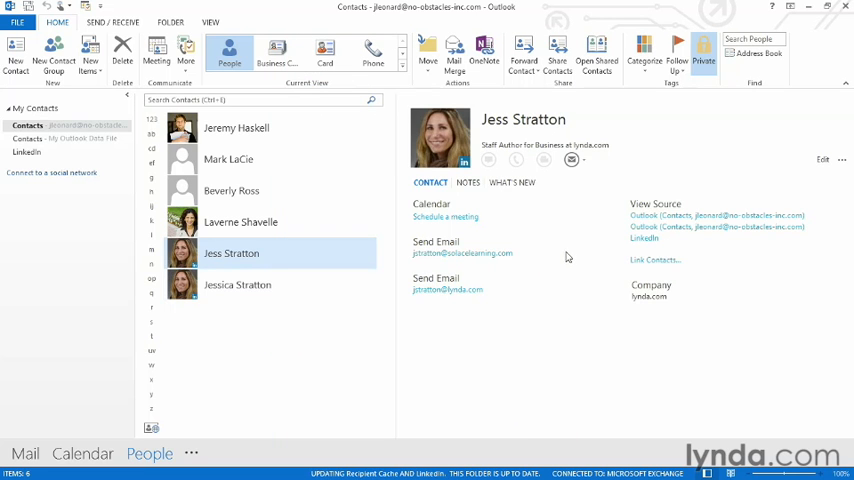
mouse_move(384, 320)
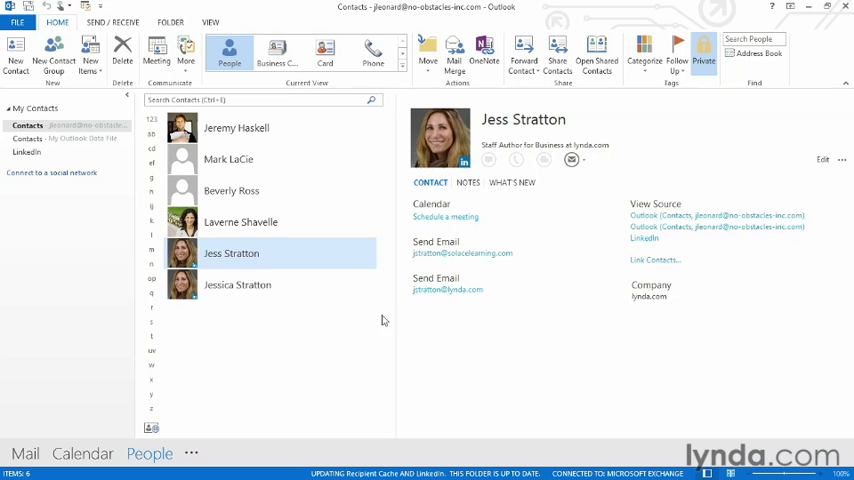
mouse_move(310, 358)
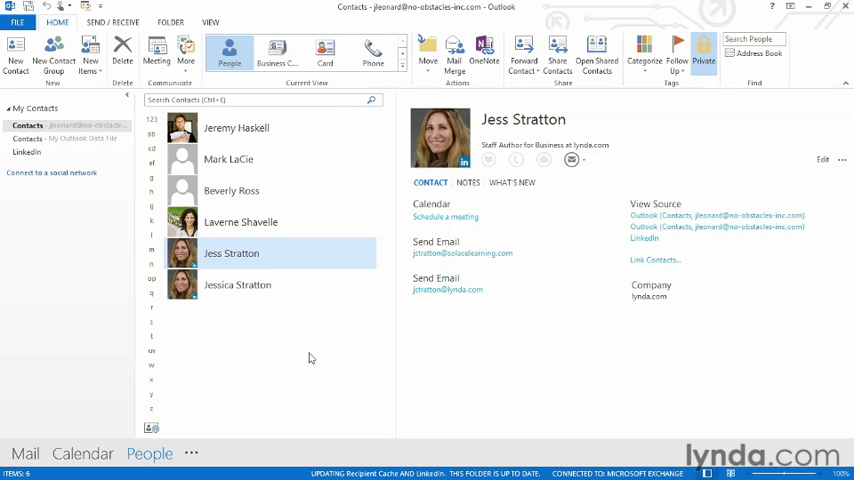
click(146, 452)
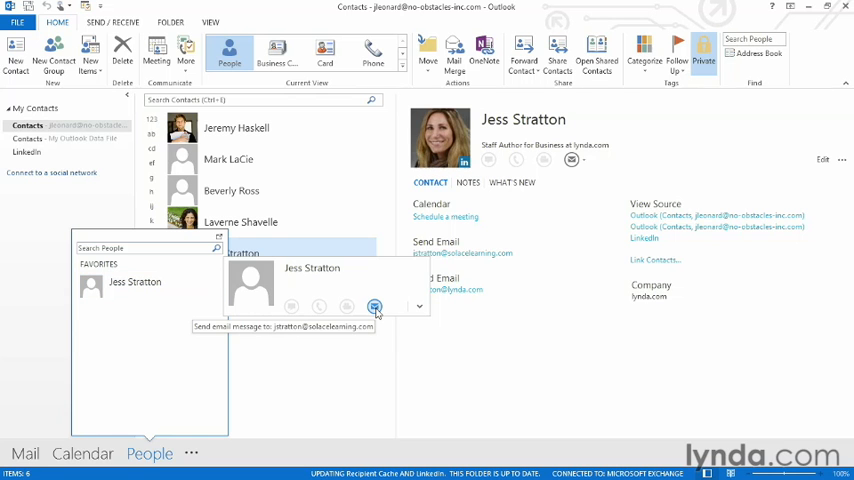
click(376, 306)
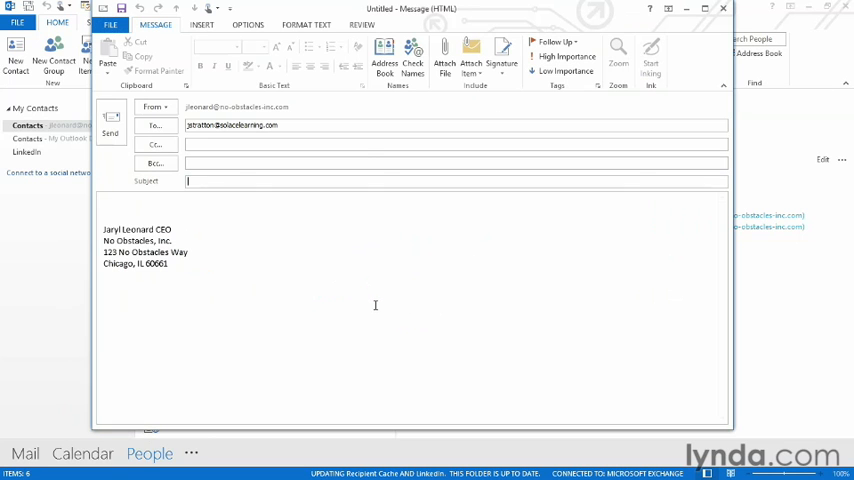
mouse_move(362, 292)
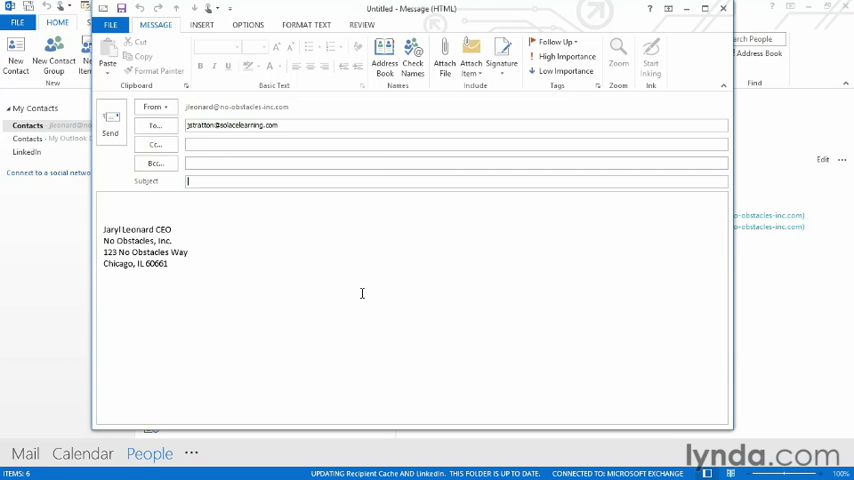
click(724, 8)
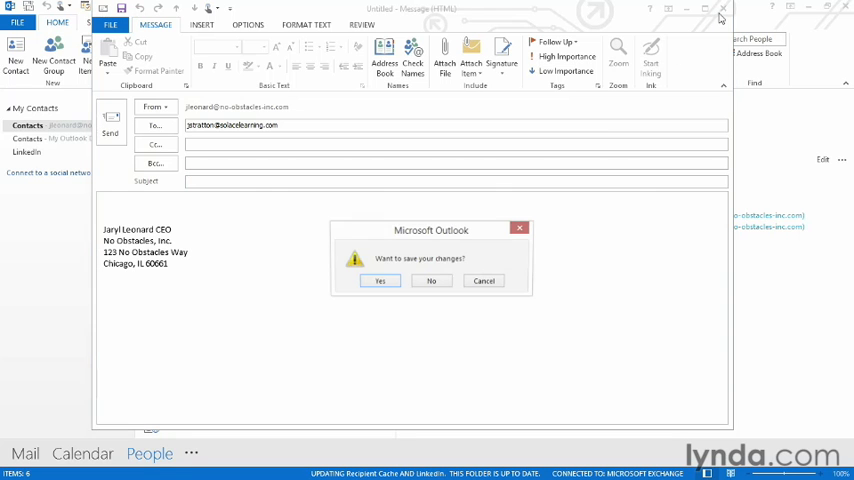
click(432, 280)
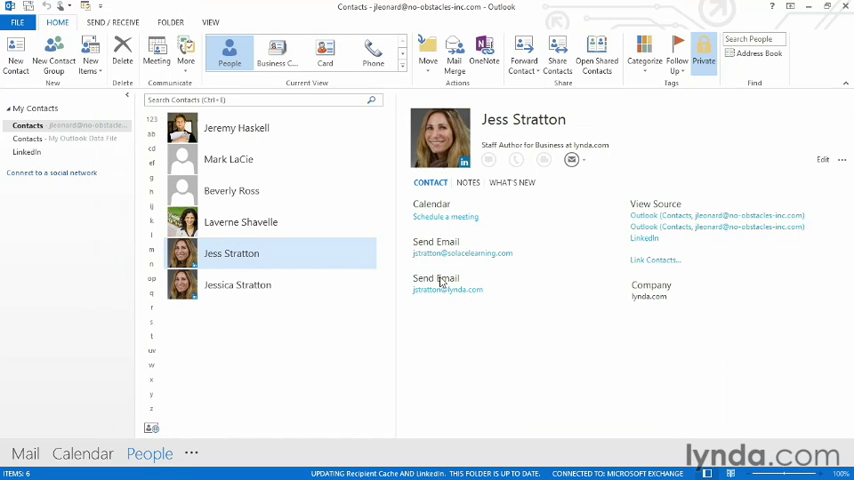
right_click(240, 220)
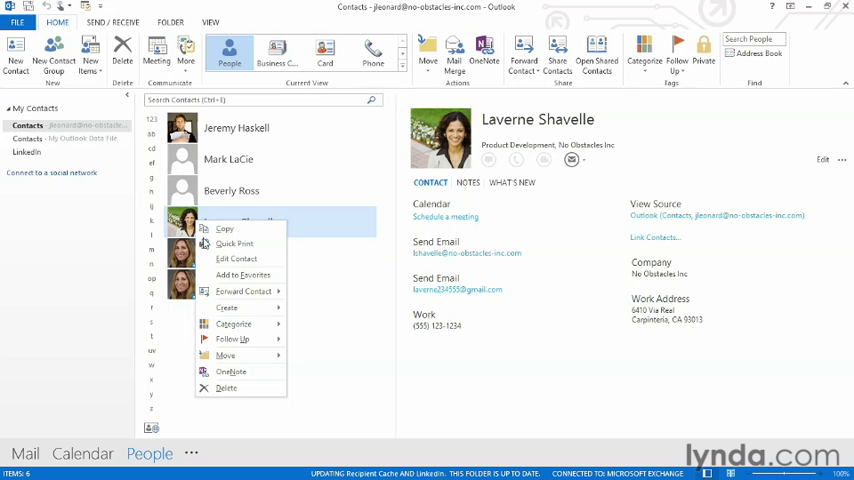
mouse_move(242, 276)
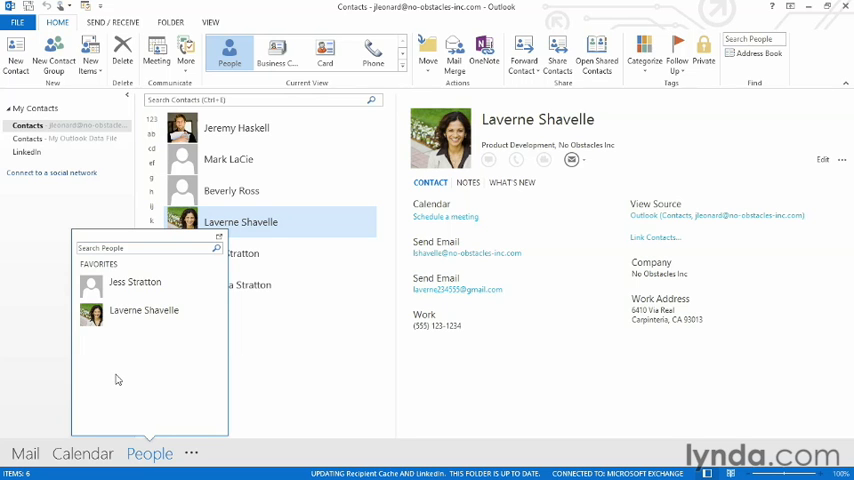
right_click(144, 310)
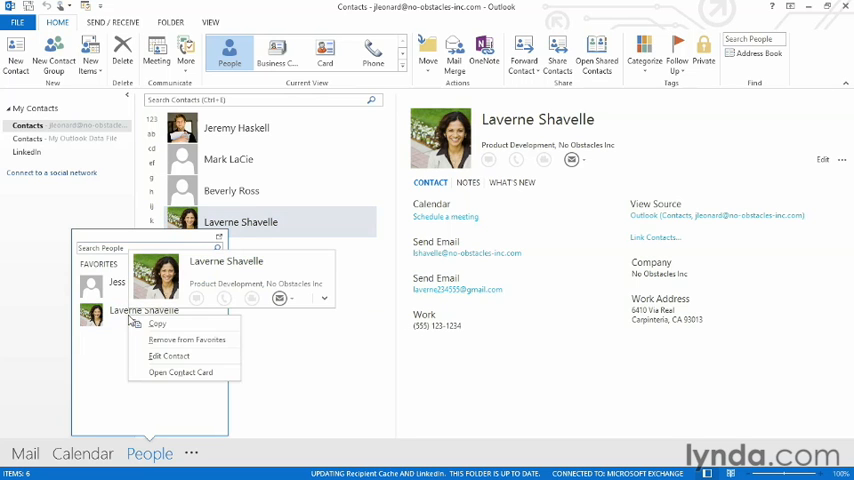